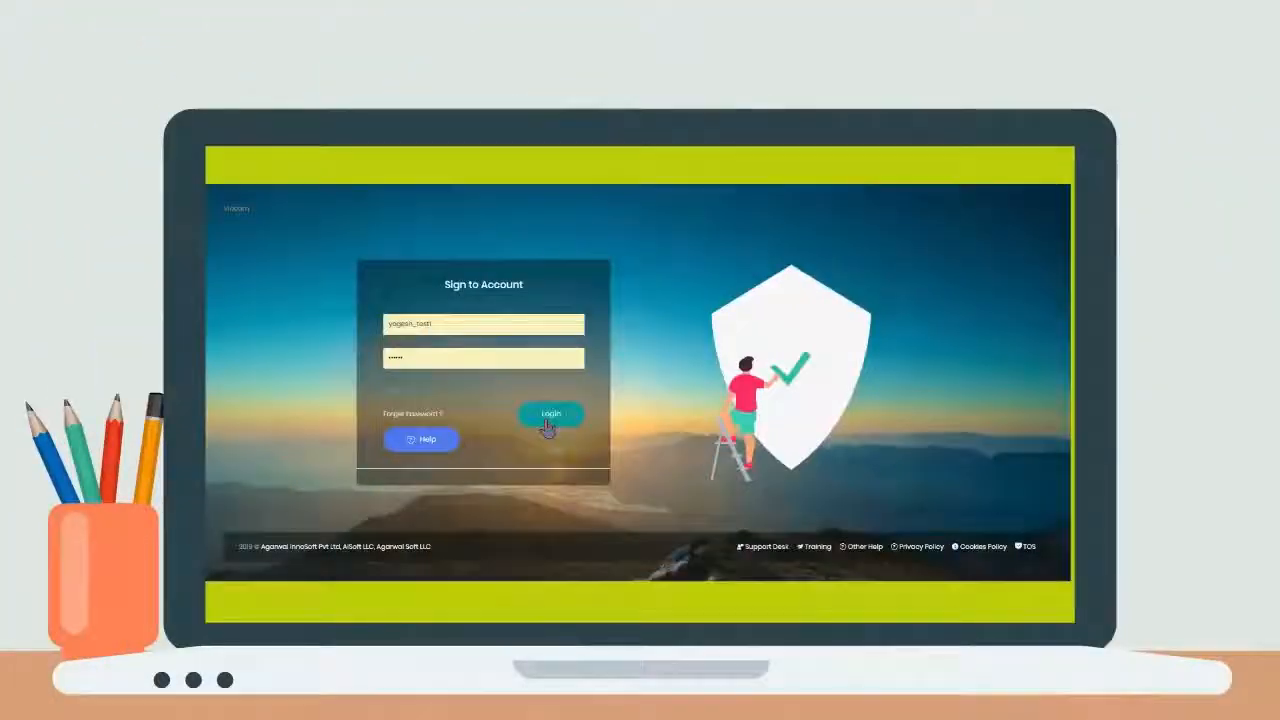
# Log in to VidCom with the username and password already entered
pyautogui.click(550, 414)
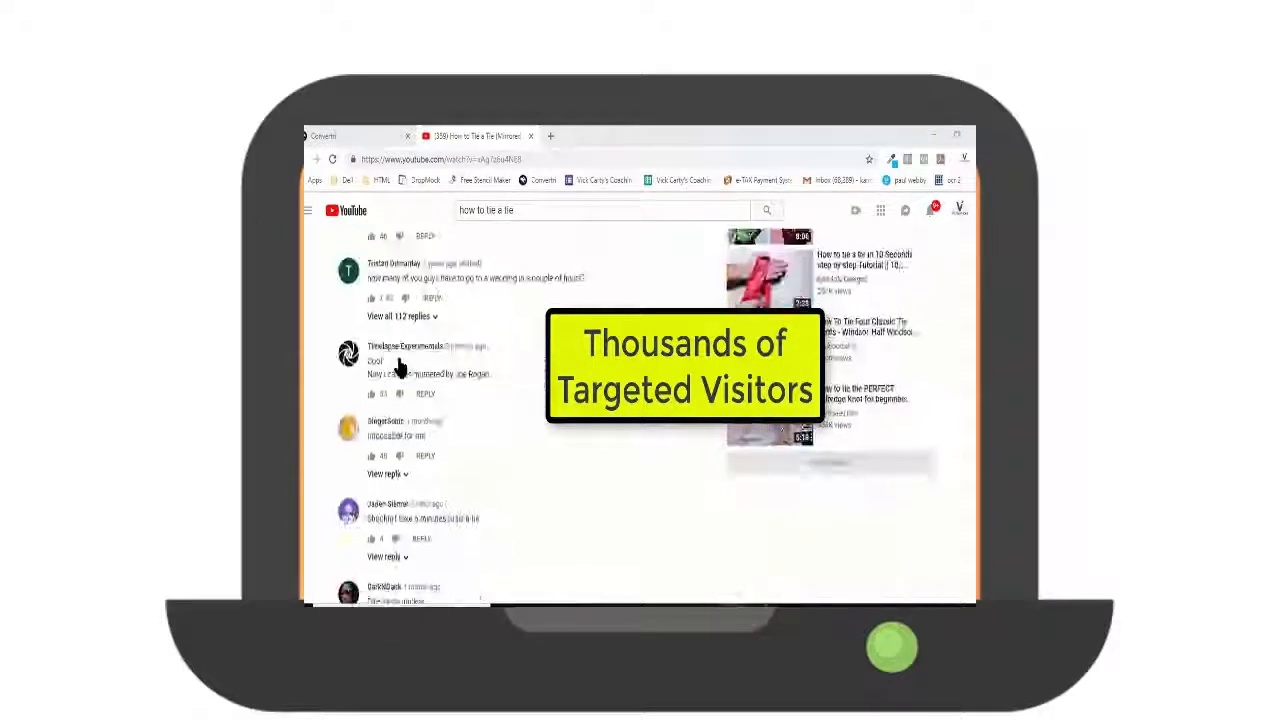
# Scroll down through the comments under the tie-tying YouTube video
pyautogui.scroll(-3)
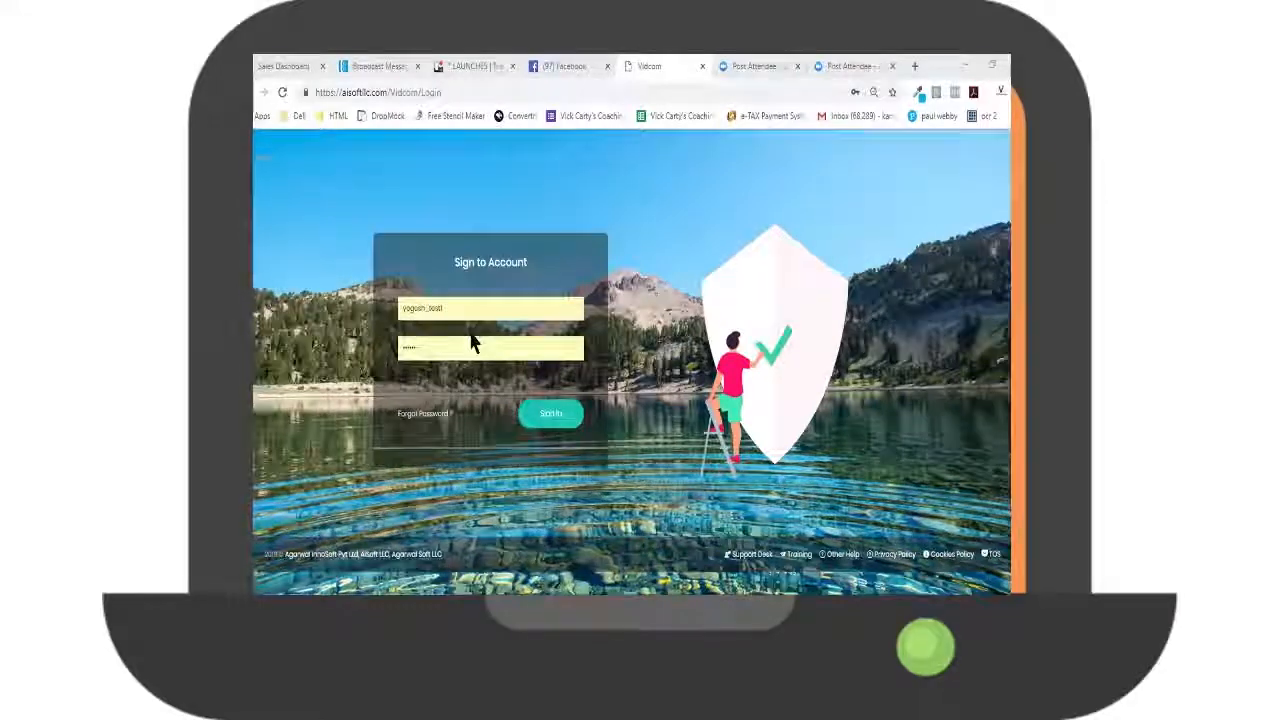
# Log in, choose a YouTube account, and start editing the comment message
pyautogui.click(550, 413)
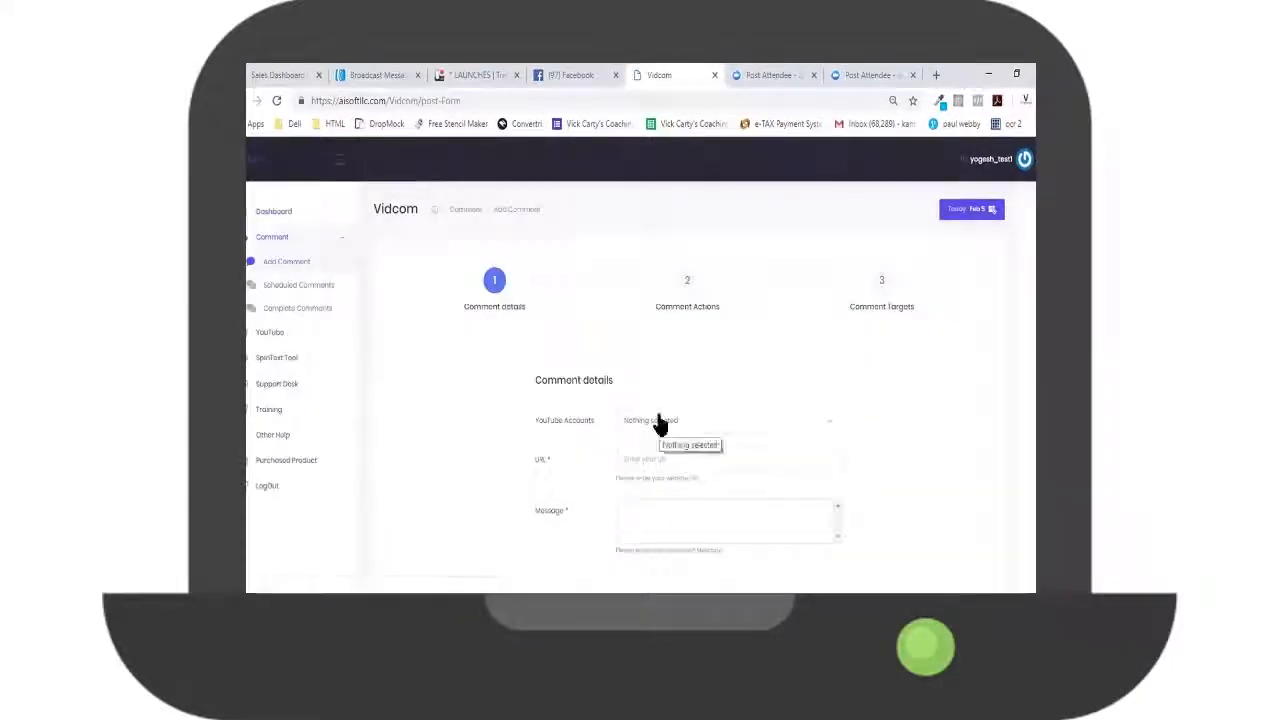
pyautogui.click(728, 459)
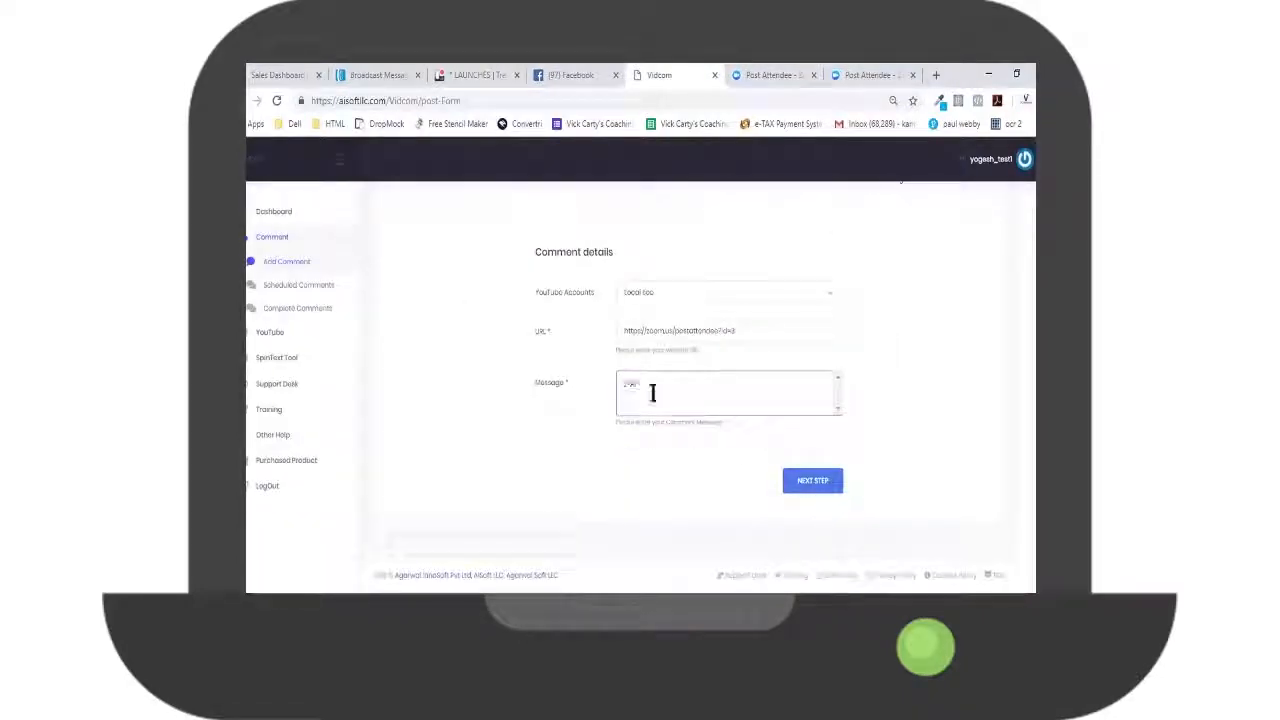
pyautogui.click(812, 480)
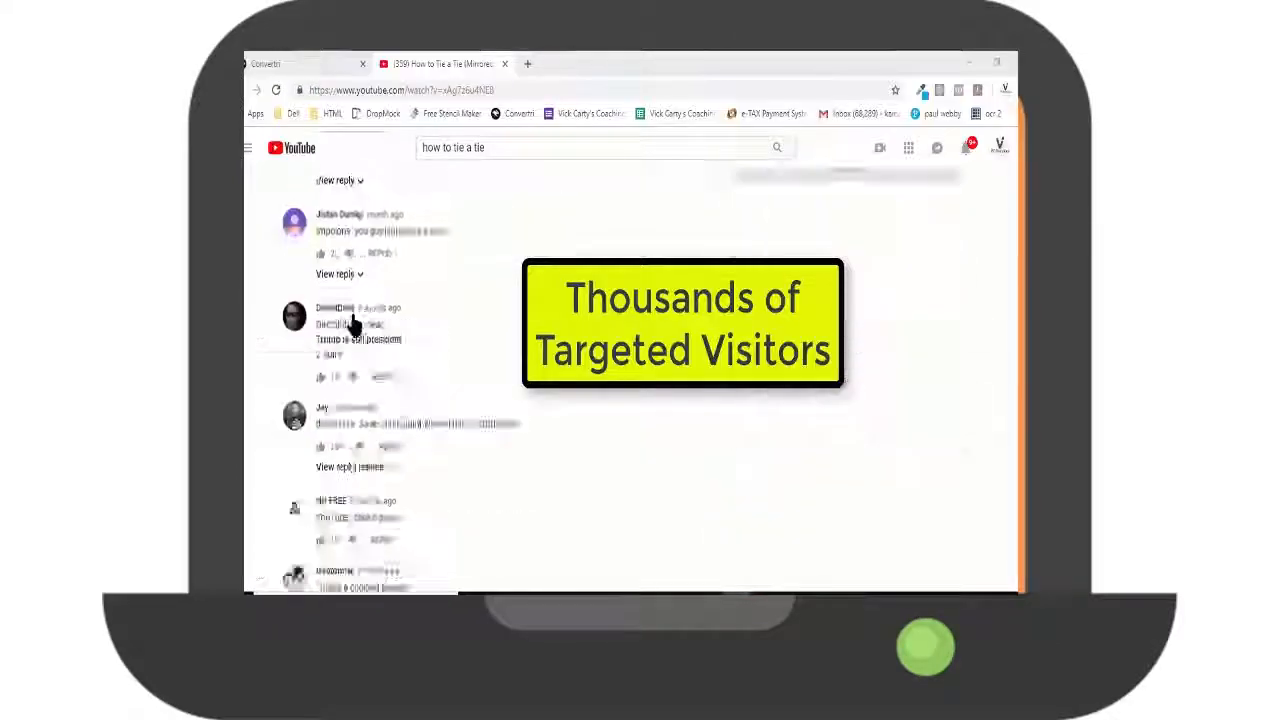
# Scroll further down the tie-tying video's YouTube comments to reveal more
pyautogui.scroll(-3)
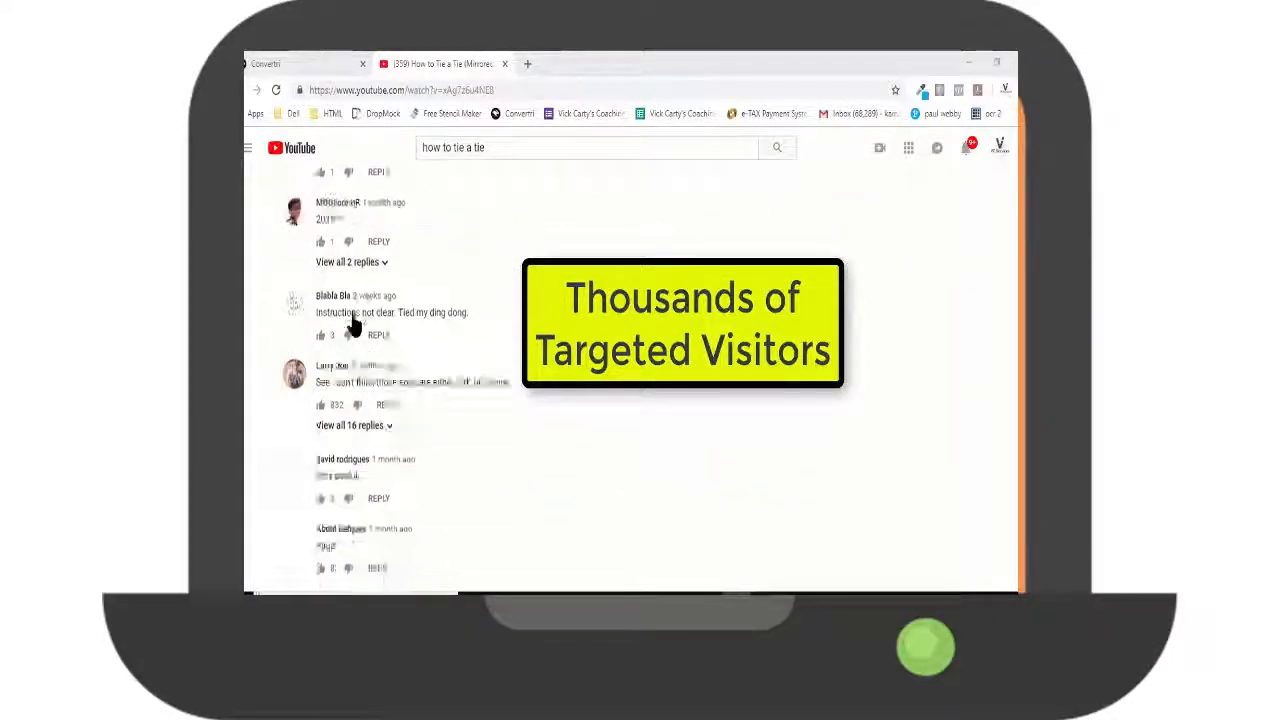
pyautogui.scroll(-3)
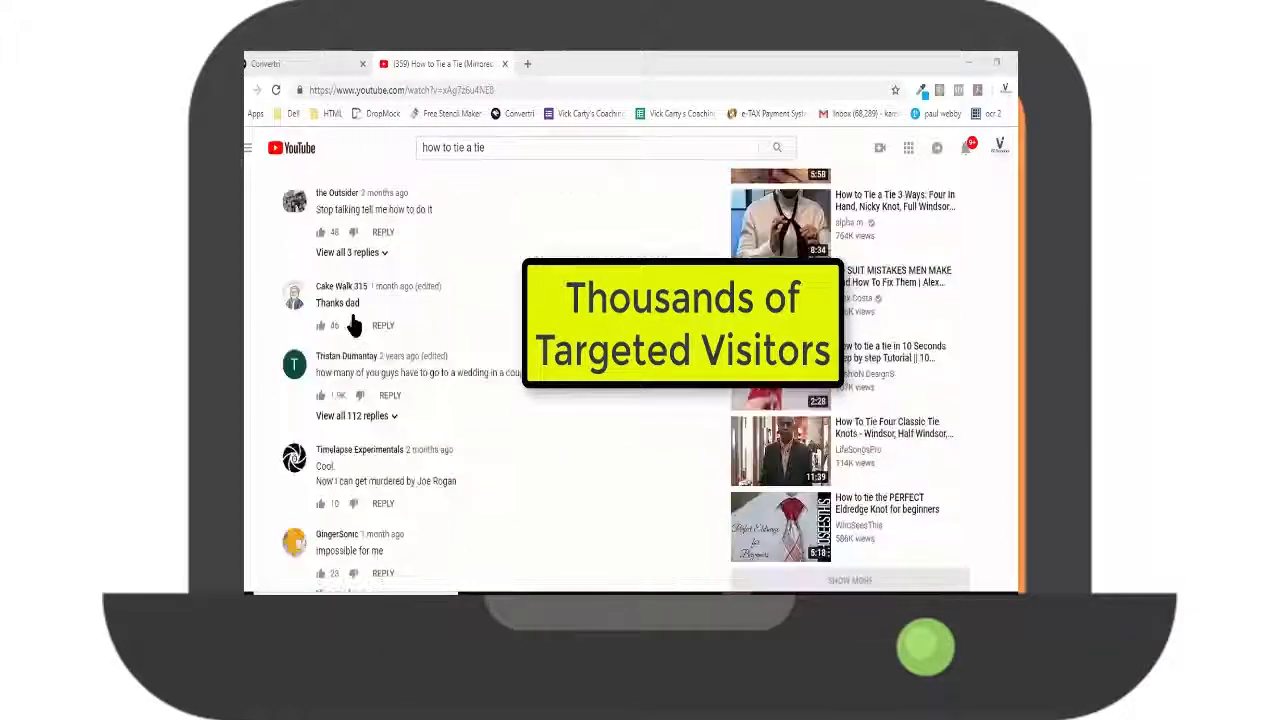
pyautogui.scroll(-3)
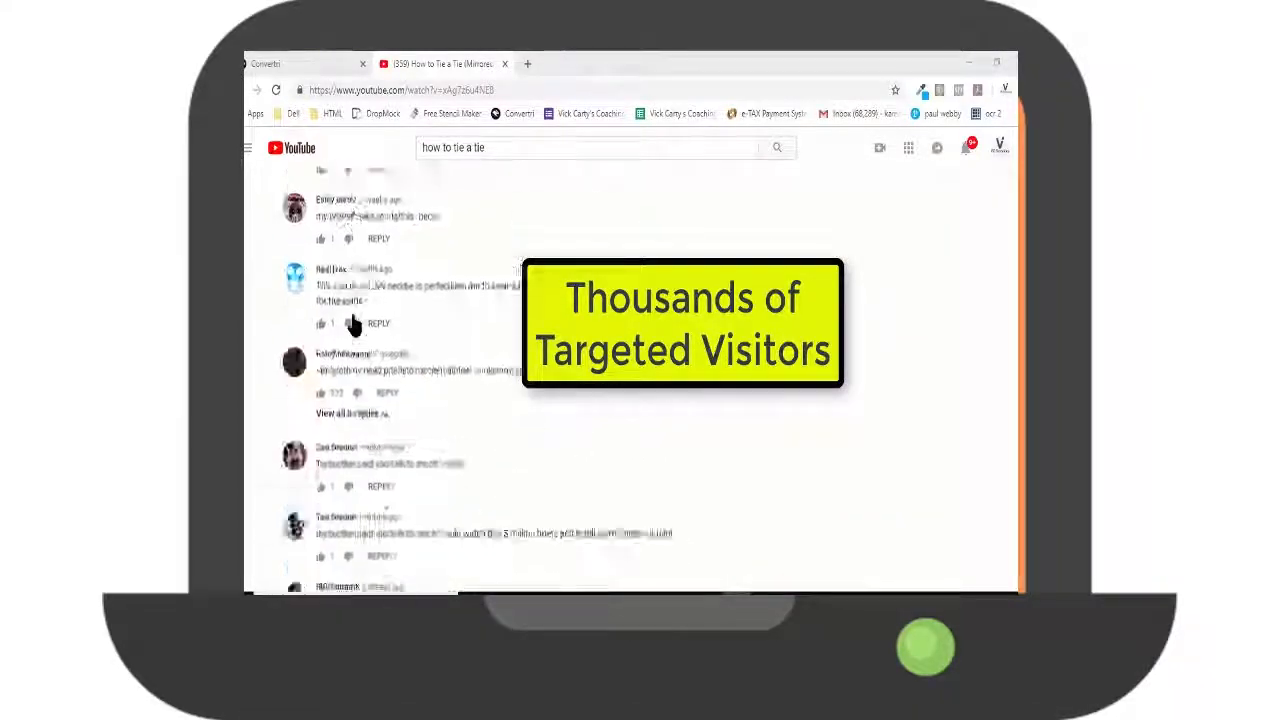